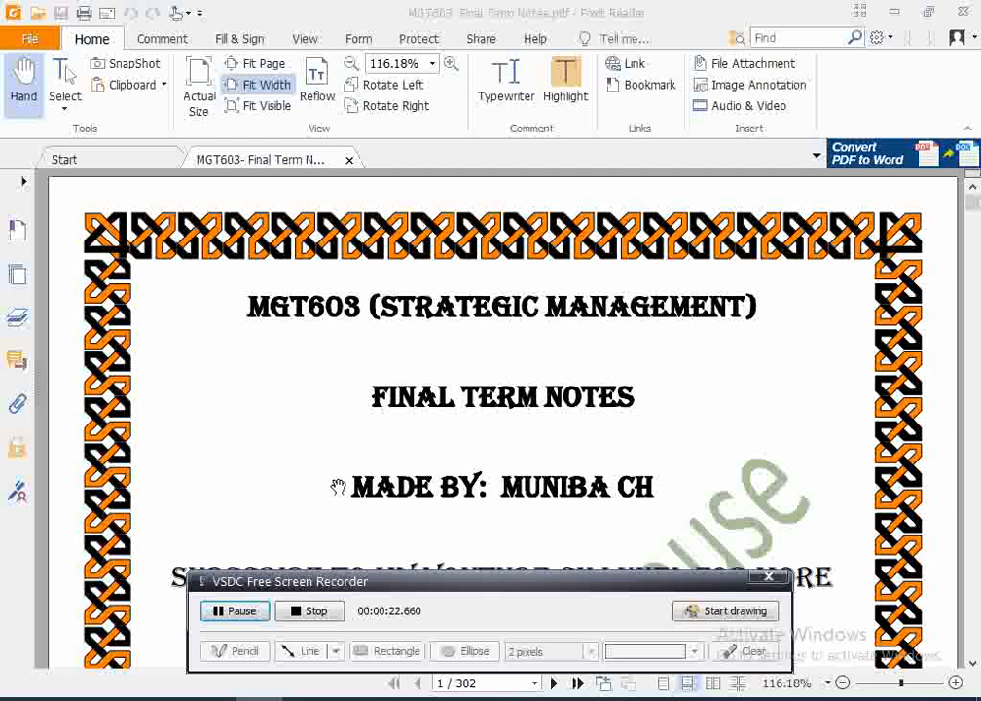
{"action": "scroll", "scroll_direction": "down", "scroll_amount": 3}
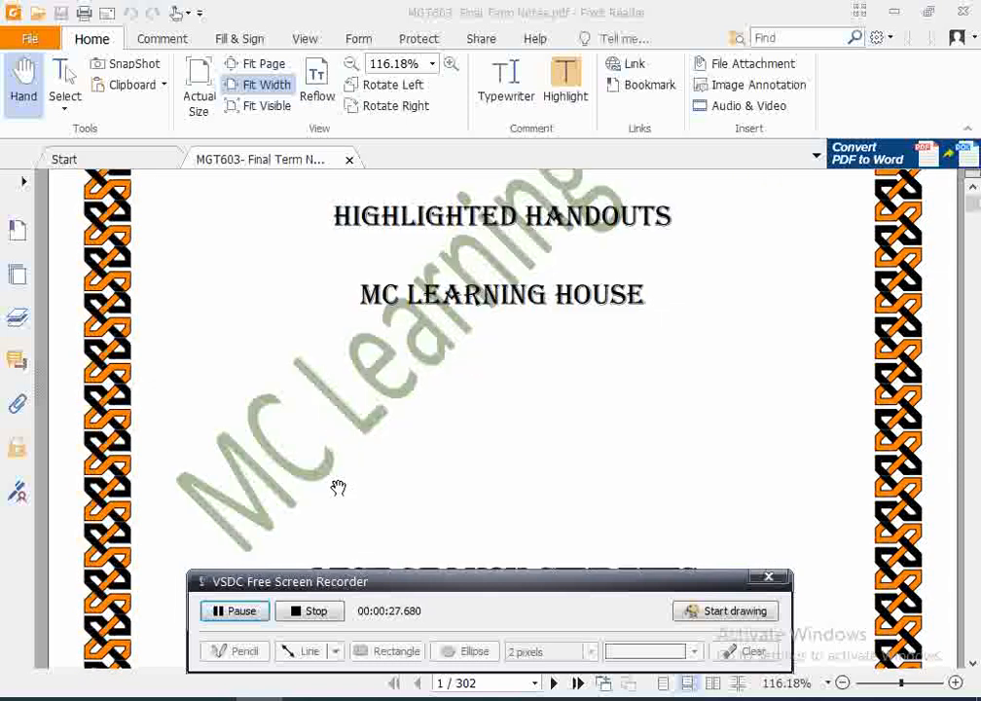
{"action": "scroll", "scroll_direction": "down", "scroll_amount": 3}
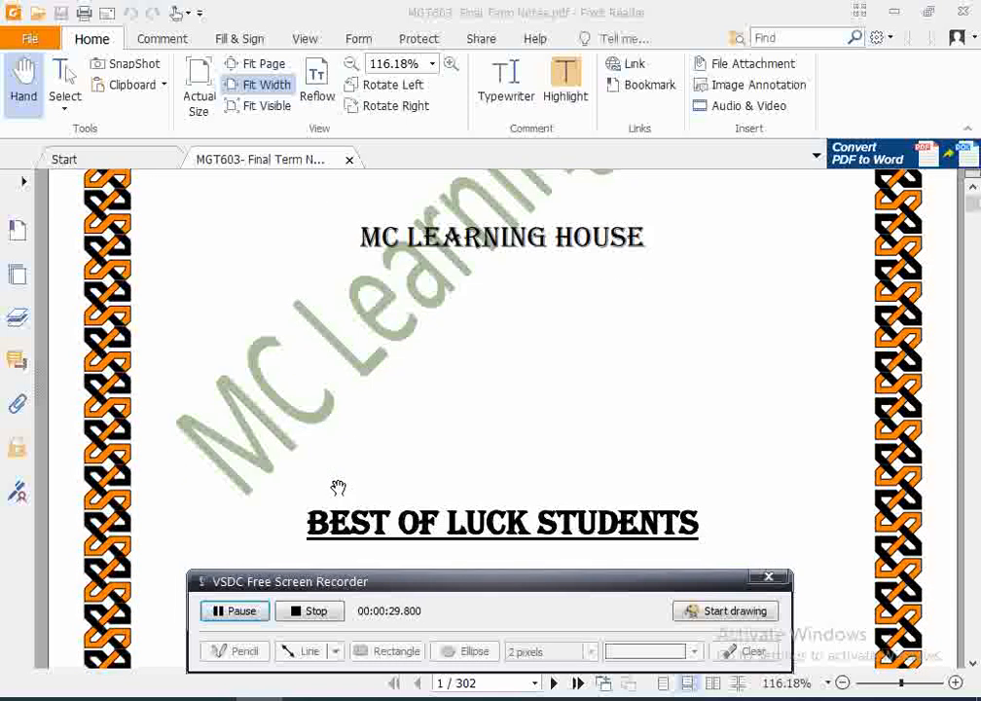
{"action": "scroll", "scroll_direction": "down", "scroll_amount": 3}
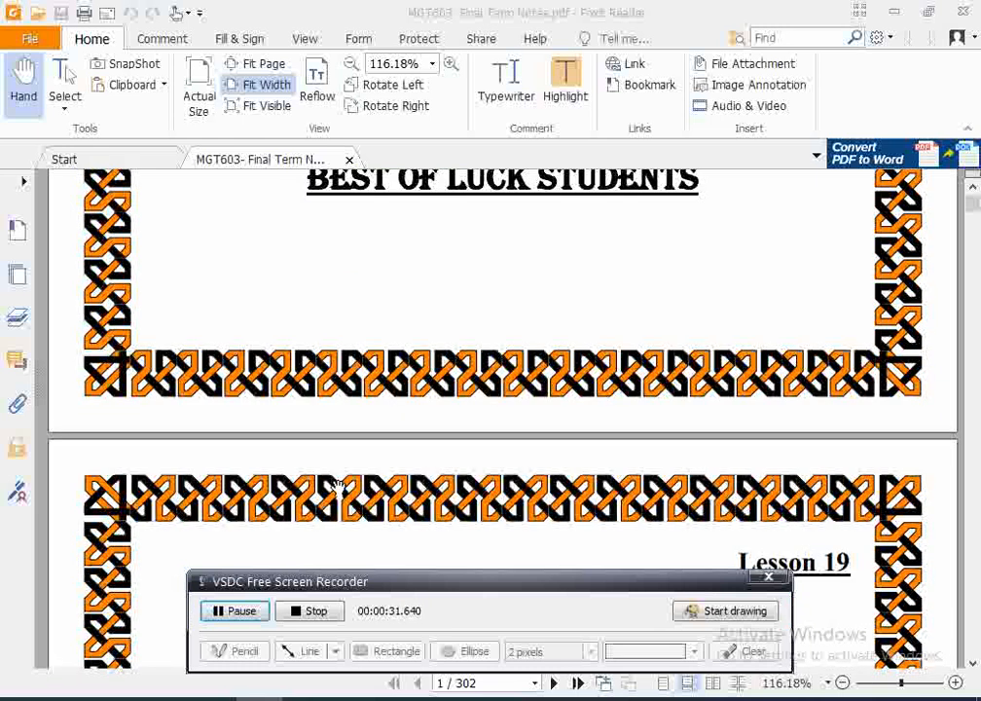
{"action": "scroll", "scroll_direction": "down", "scroll_amount": 3}
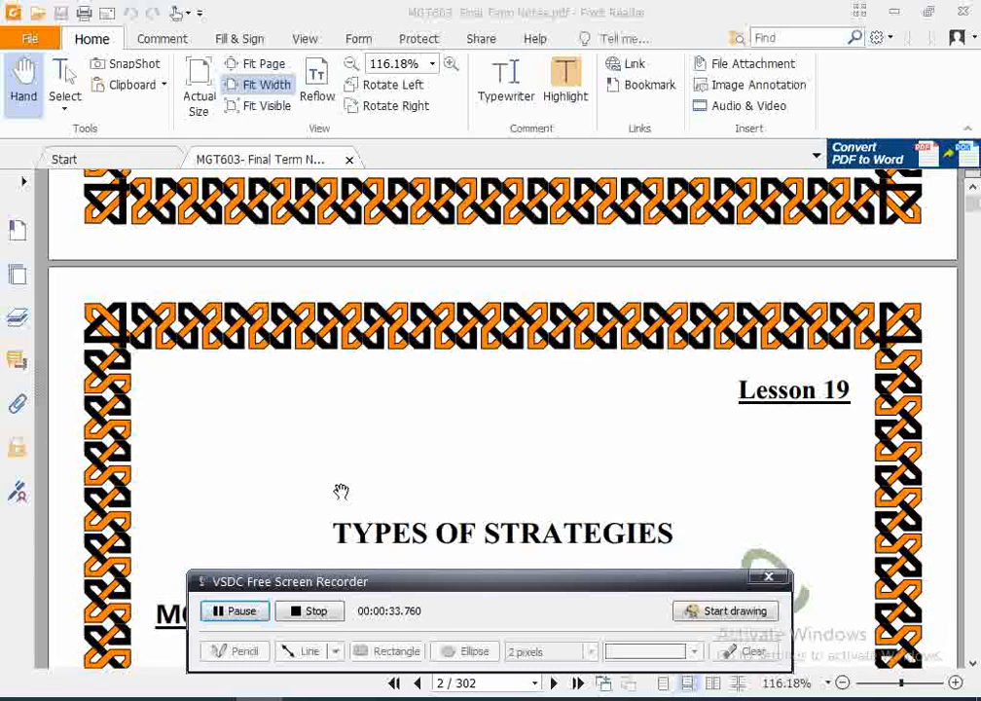
{"action": "scroll", "scroll_direction": "down", "scroll_amount": 3}
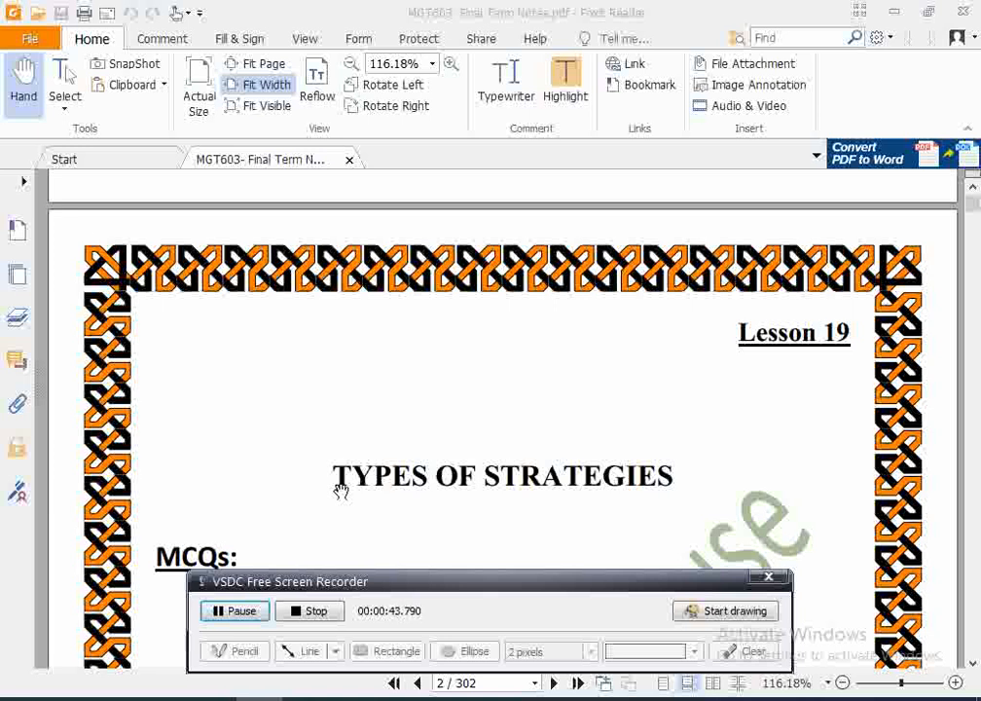
{"action": "mouse_move", "coordinate": [844, 338]}
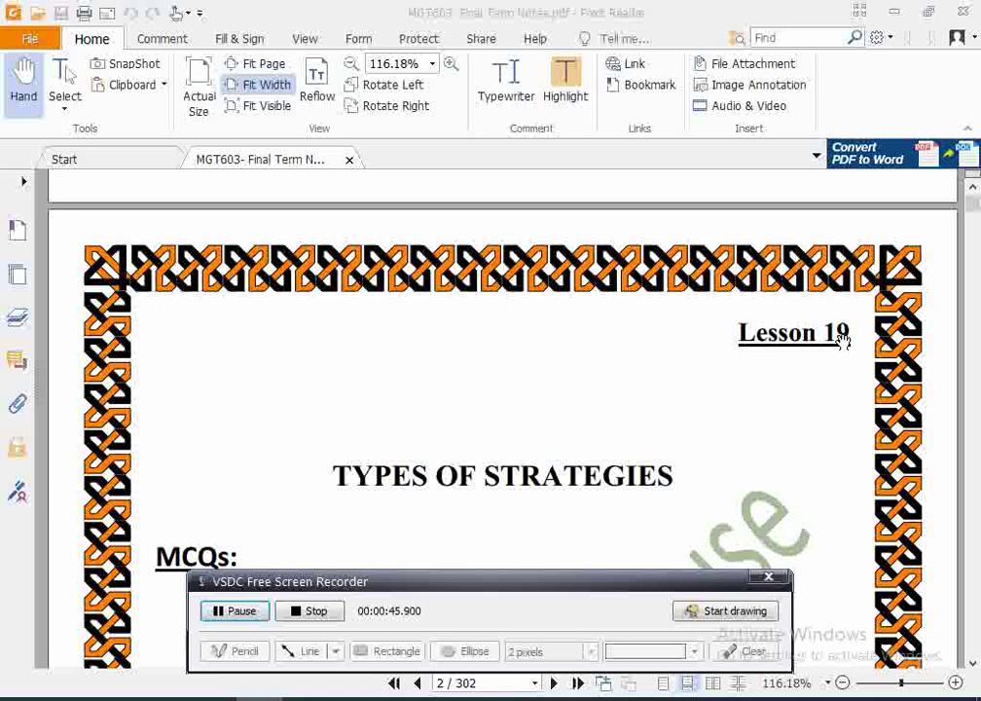
{"action": "scroll", "scroll_direction": "down", "scroll_amount": 3}
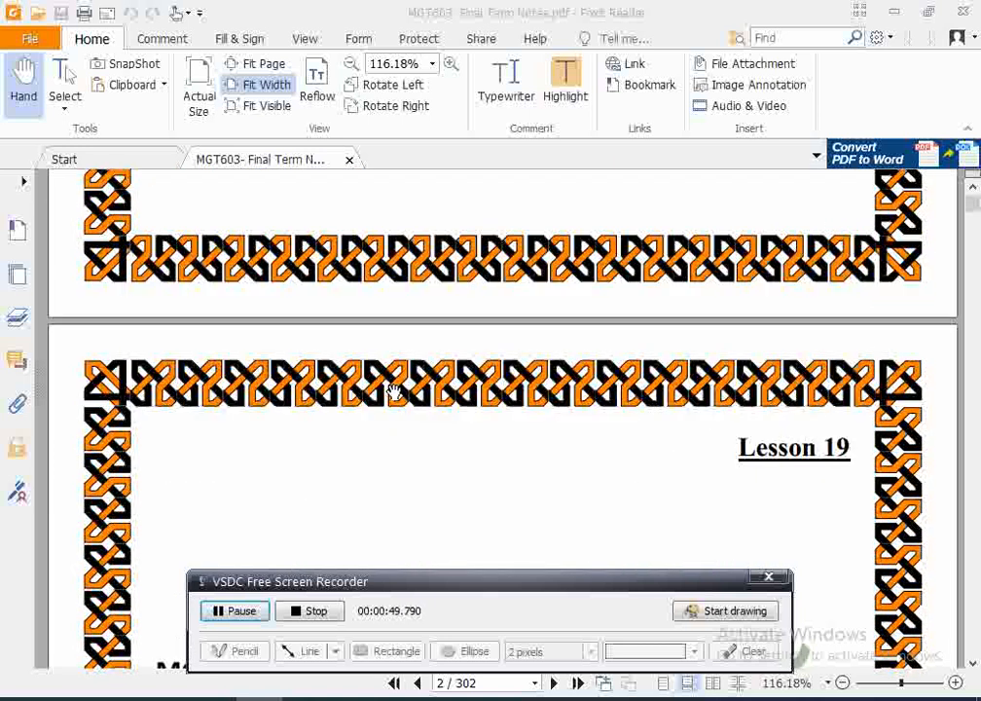
{"action": "scroll", "scroll_direction": "down", "scroll_amount": 3}
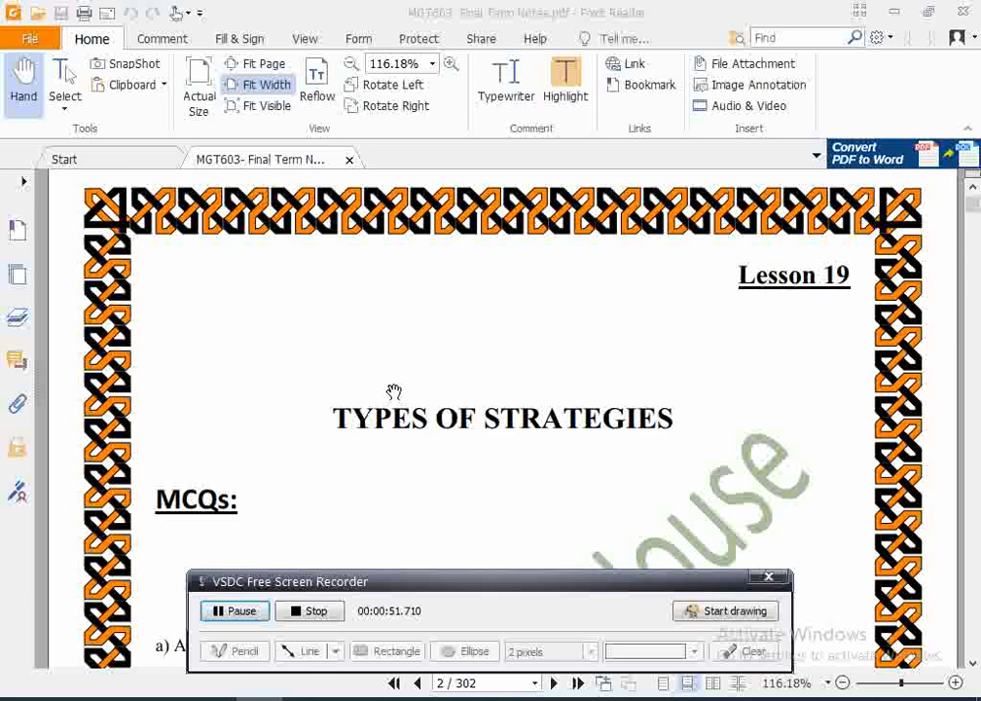
{"action": "scroll", "scroll_direction": "down", "scroll_amount": 3}
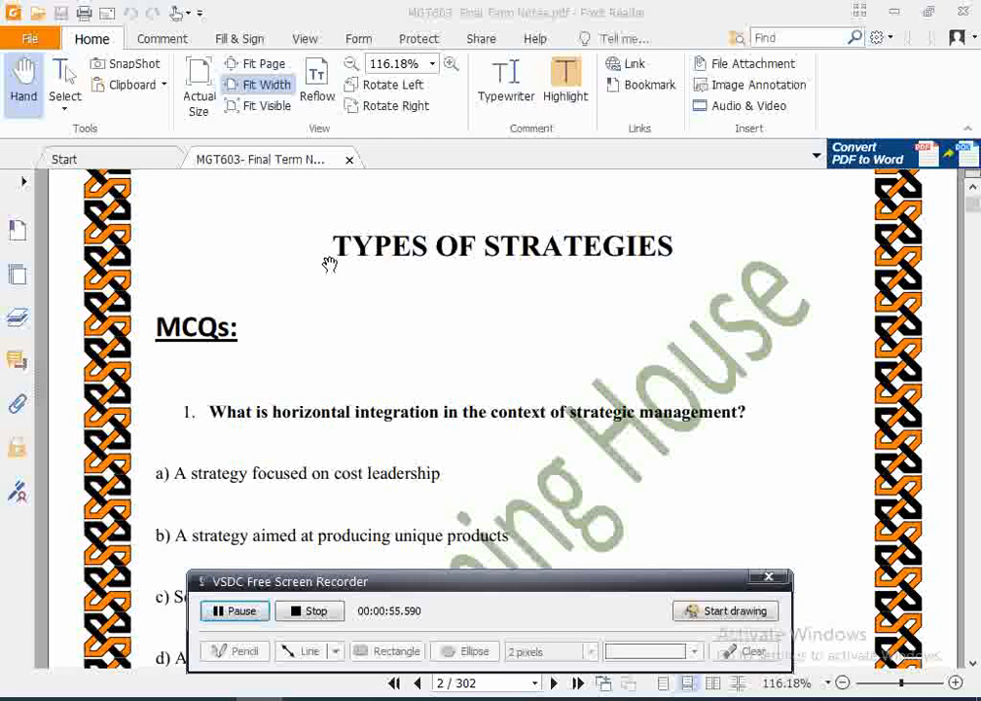
{"action": "mouse_move", "coordinate": [778, 270]}
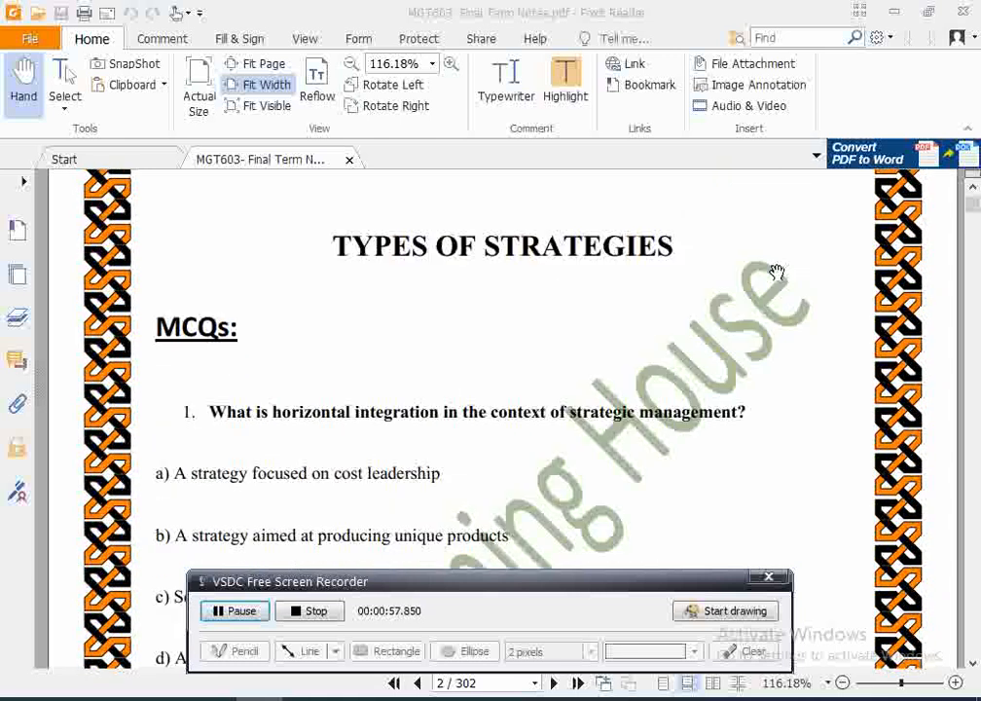
{"action": "scroll", "scroll_direction": "down", "scroll_amount": 3}
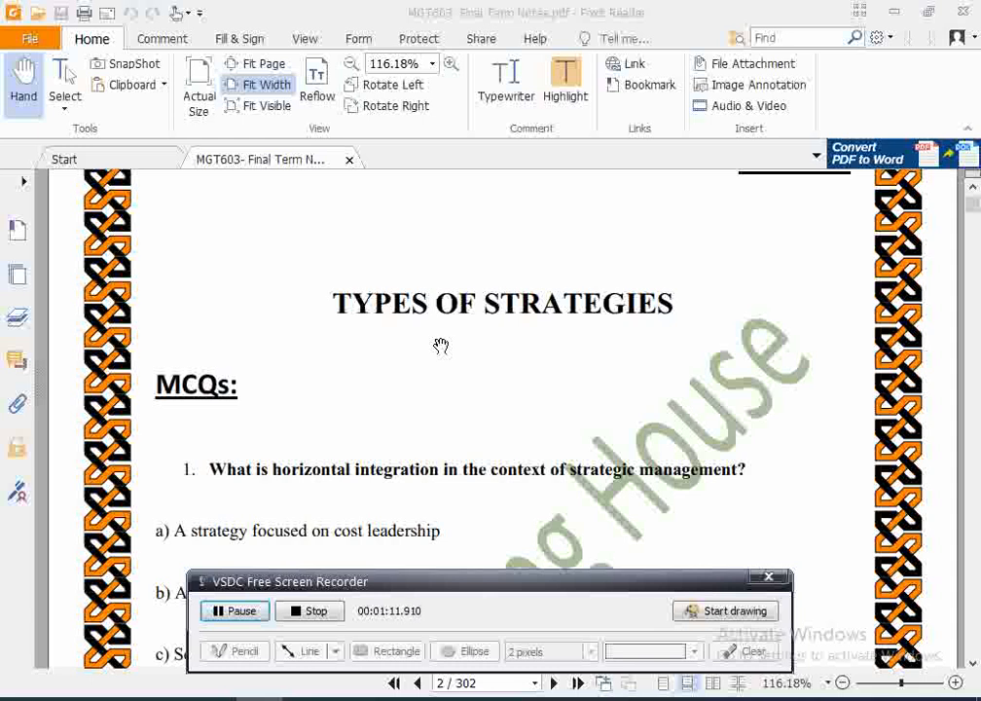
{"action": "mouse_move", "coordinate": [440, 346]}
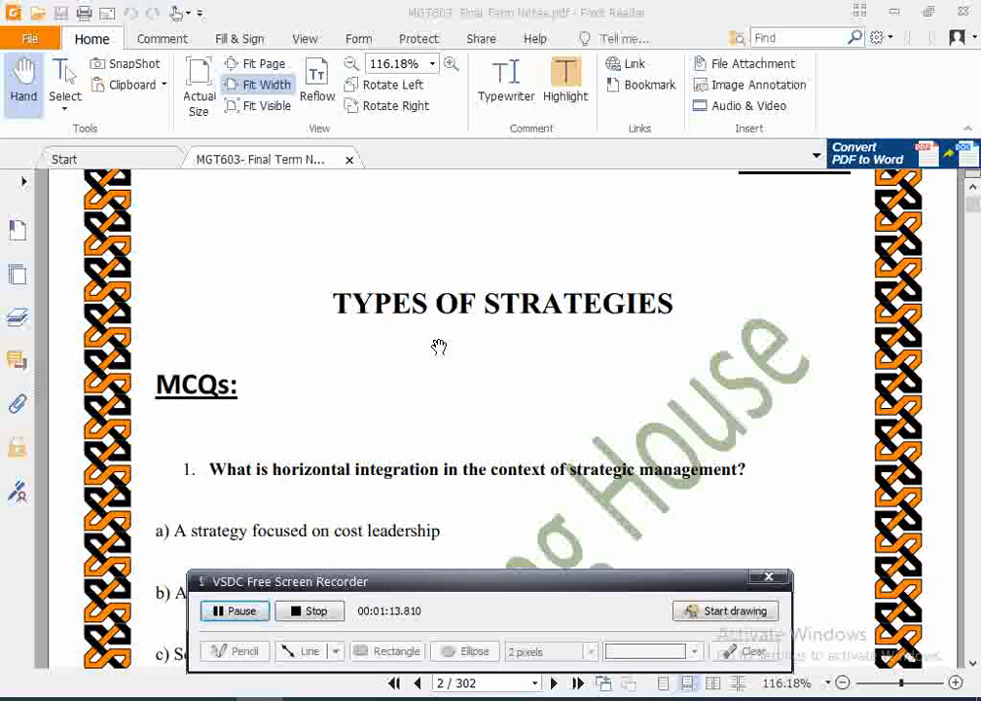
{"action": "scroll", "scroll_direction": "down", "scroll_amount": 3}
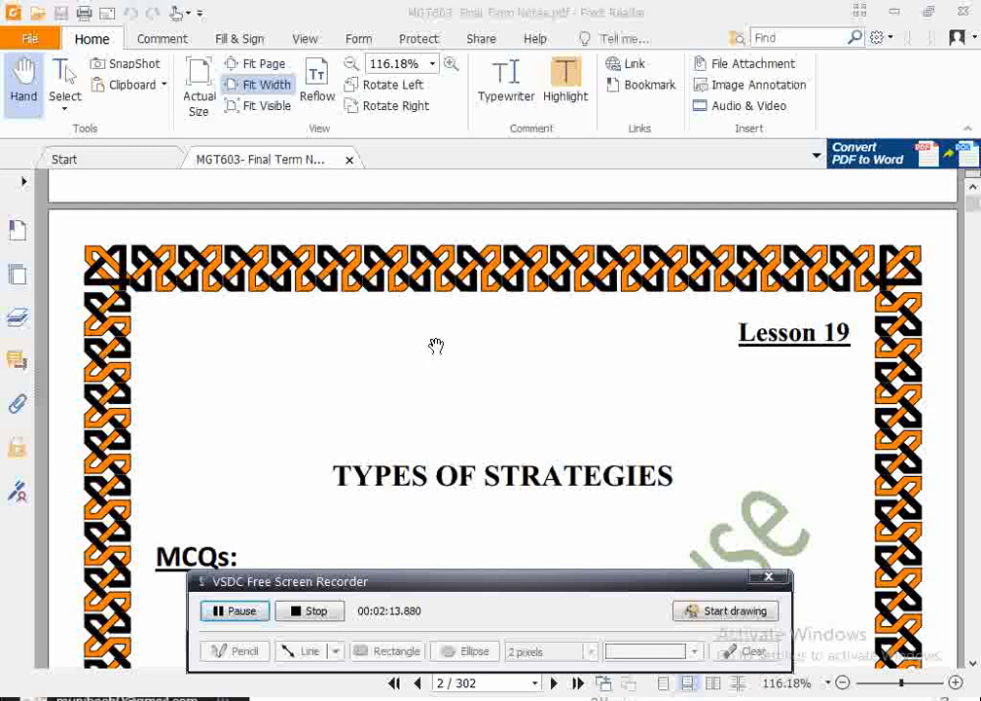
{"action": "mouse_move", "coordinate": [424, 346]}
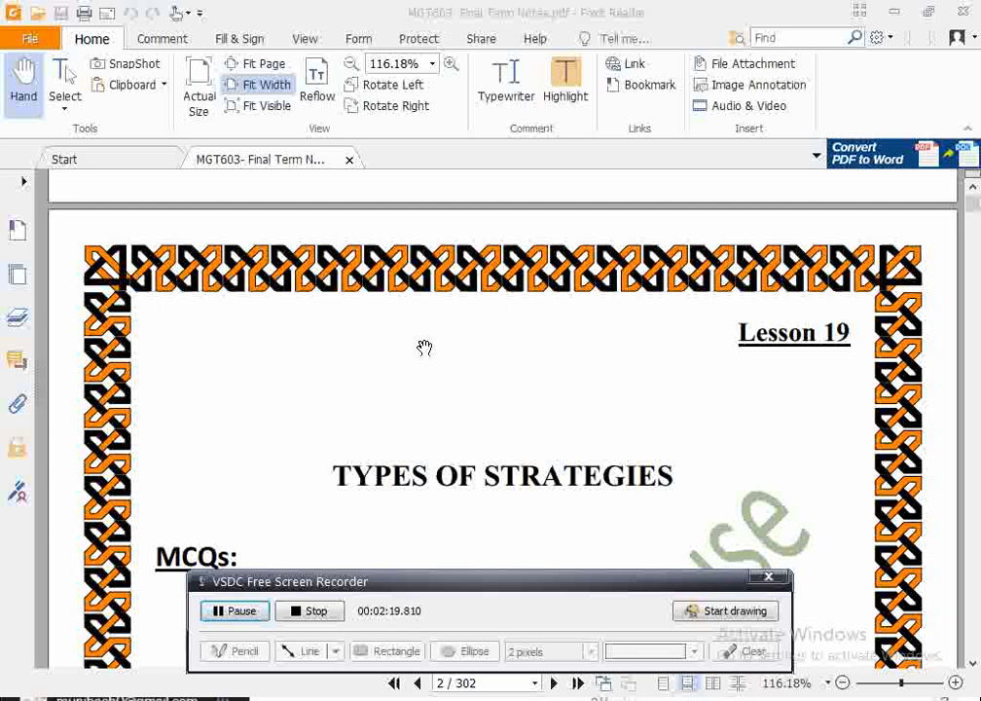
{"action": "scroll", "scroll_direction": "down", "scroll_amount": 3}
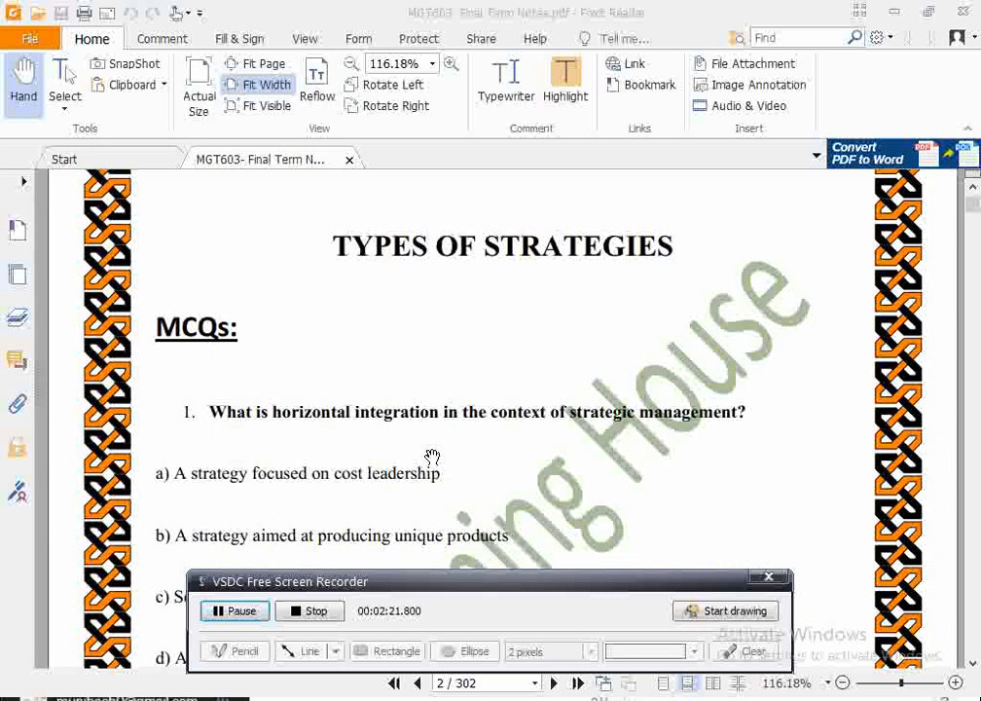
{"action": "scroll", "scroll_direction": "down", "scroll_amount": 3}
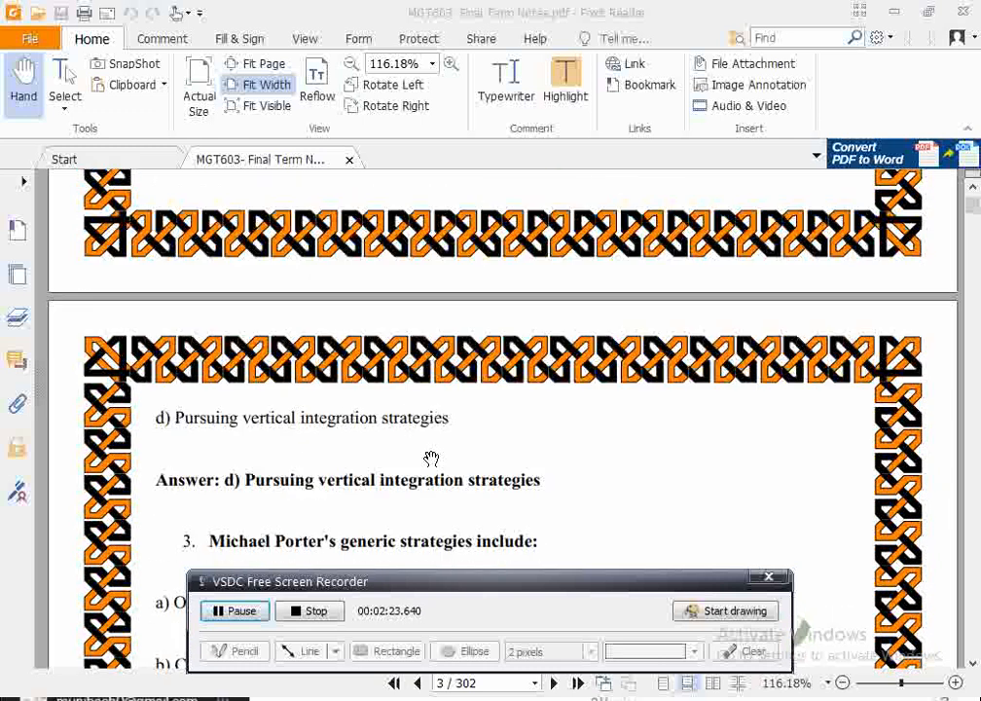
{"action": "mouse_move", "coordinate": [471, 522]}
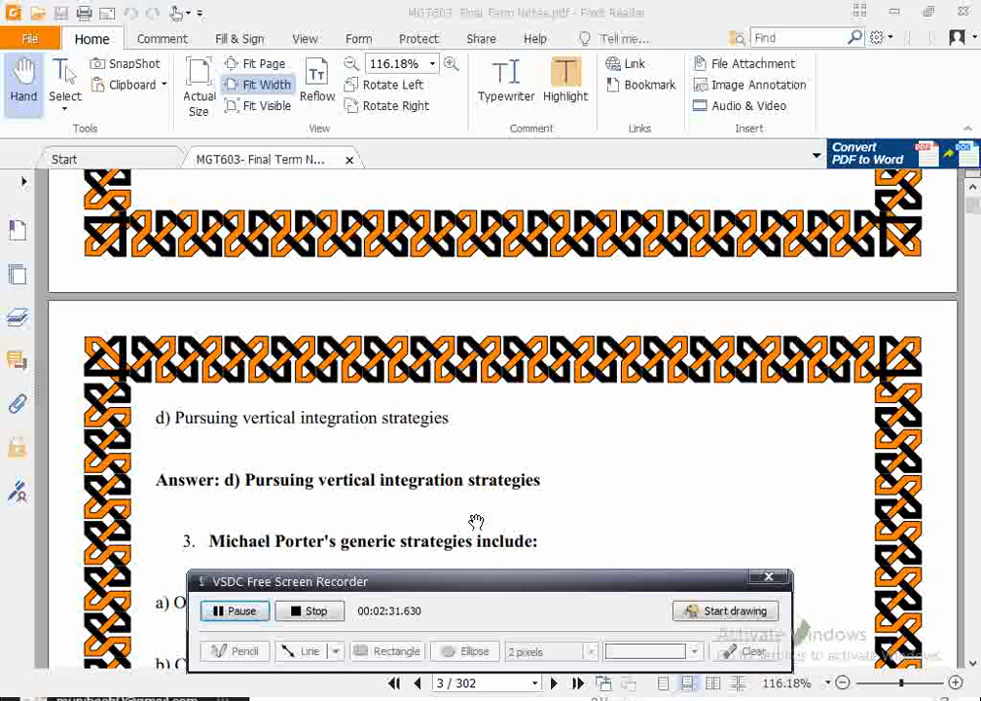
{"action": "scroll", "scroll_direction": "down", "scroll_amount": 3}
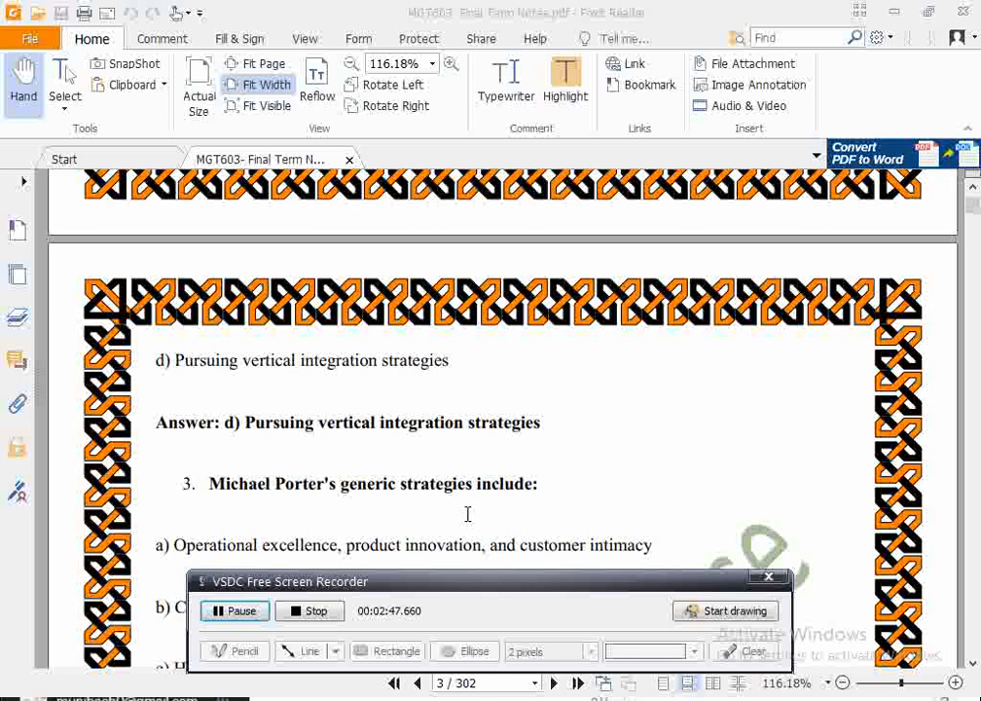
{"action": "scroll", "scroll_direction": "up", "scroll_amount": 3}
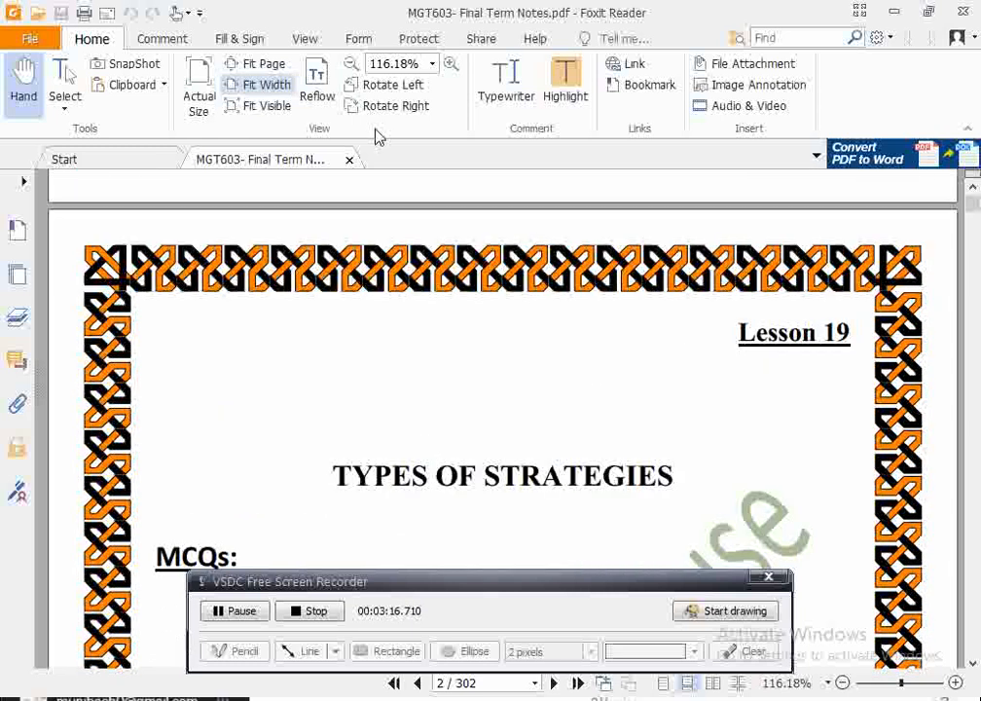
{"action": "mouse_move", "coordinate": [555, 369]}
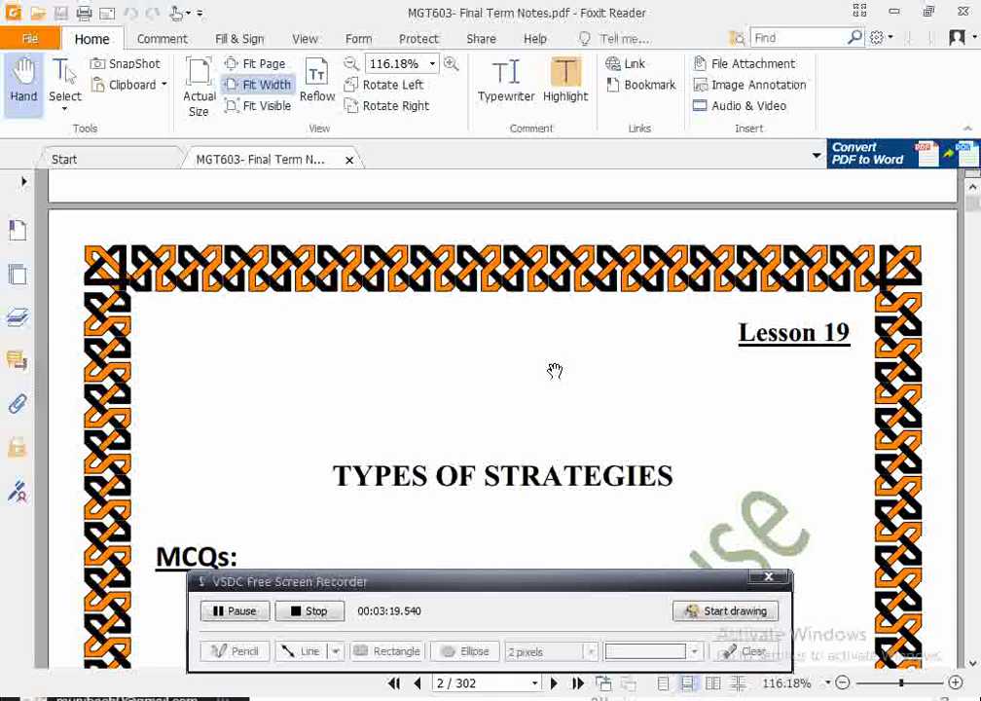
{"action": "mouse_move", "coordinate": [549, 370]}
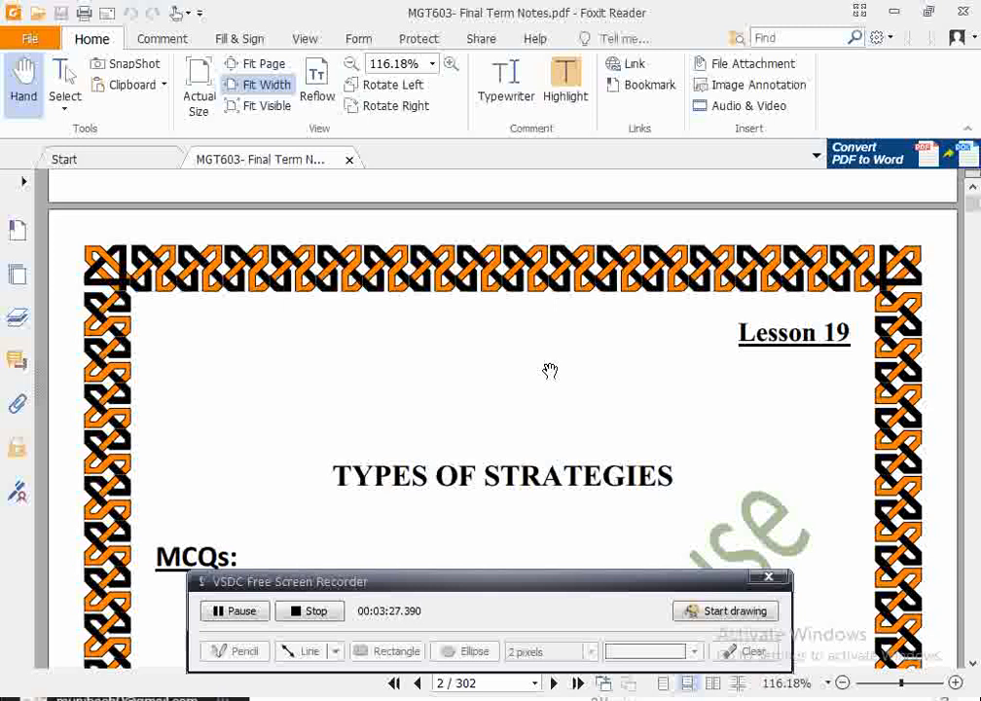
{"action": "mouse_move", "coordinate": [528, 385]}
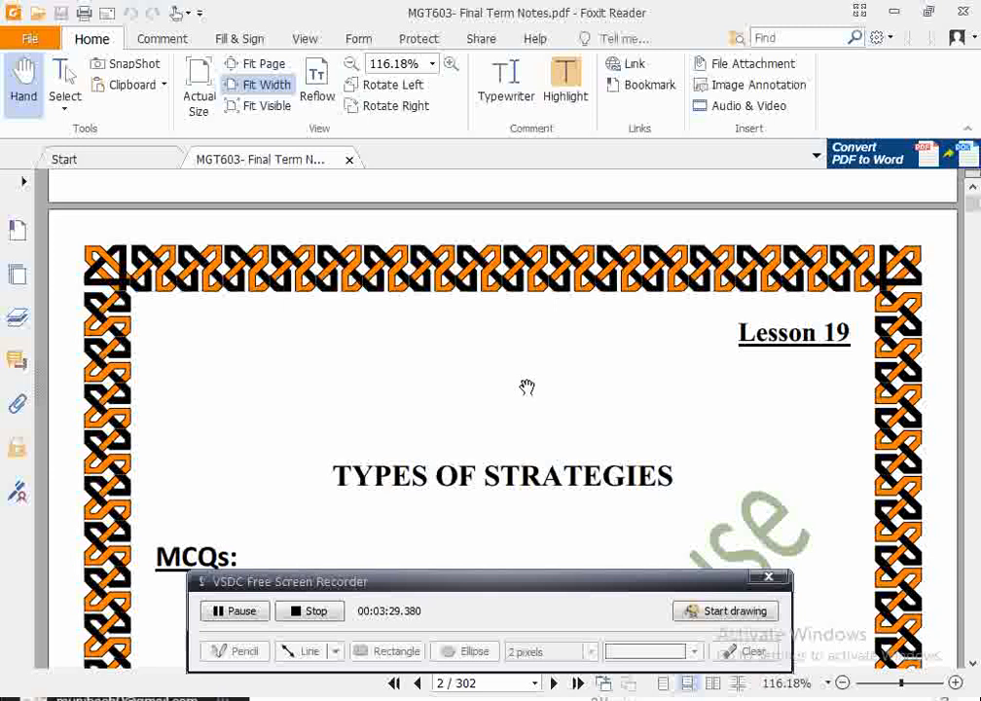